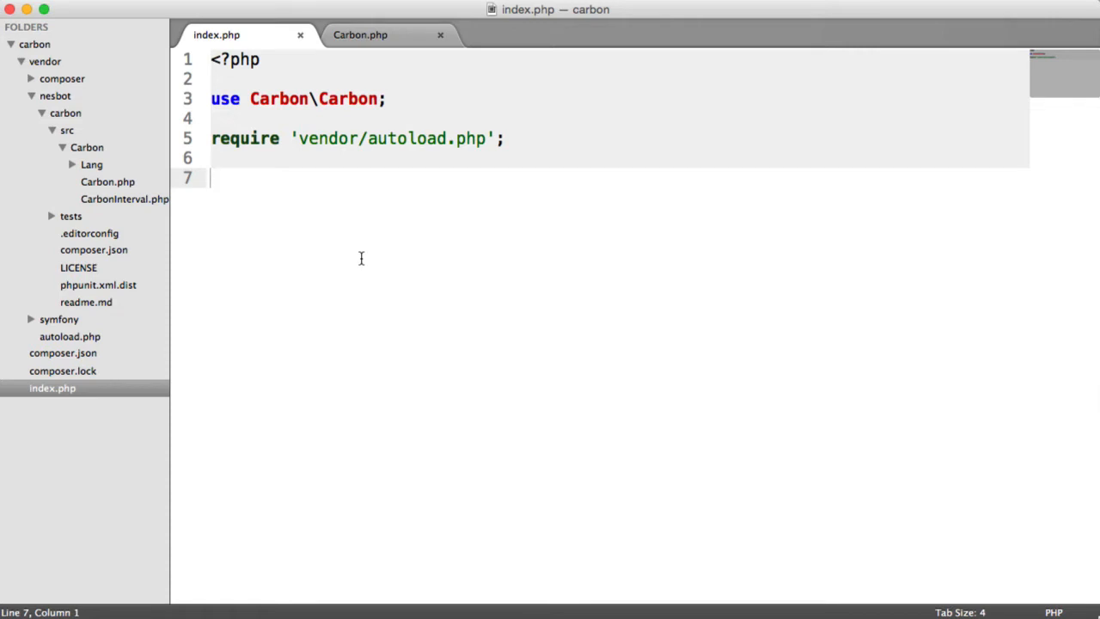
# - Write $c = Carbon::now(); and var_dump($c);, then begin a $c2 line
pyautogui.write('$c')
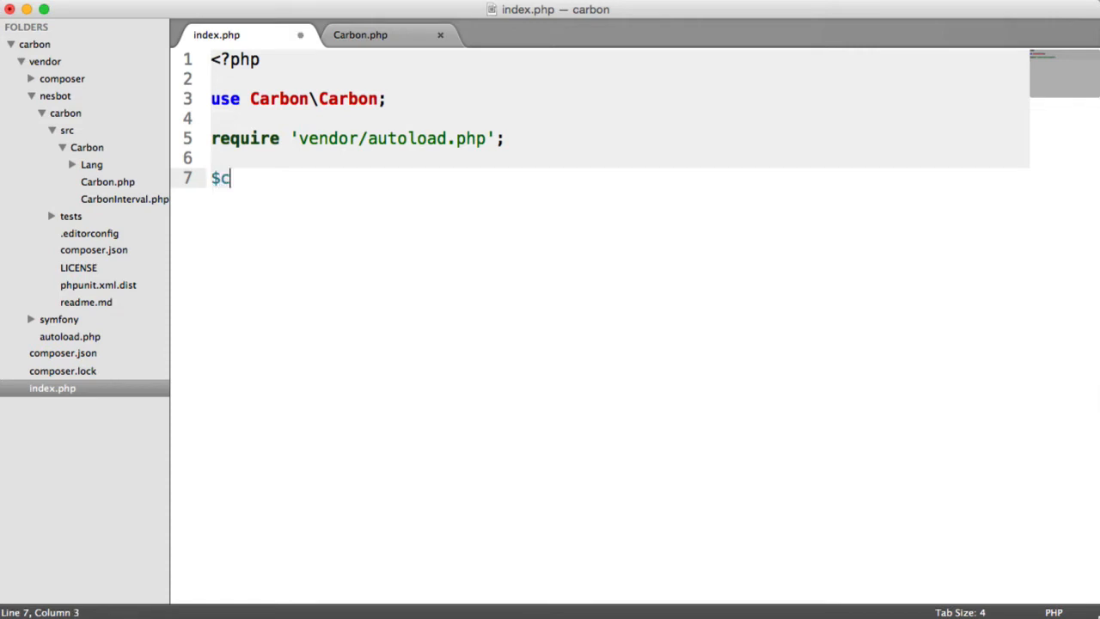
pyautogui.write('= Car')
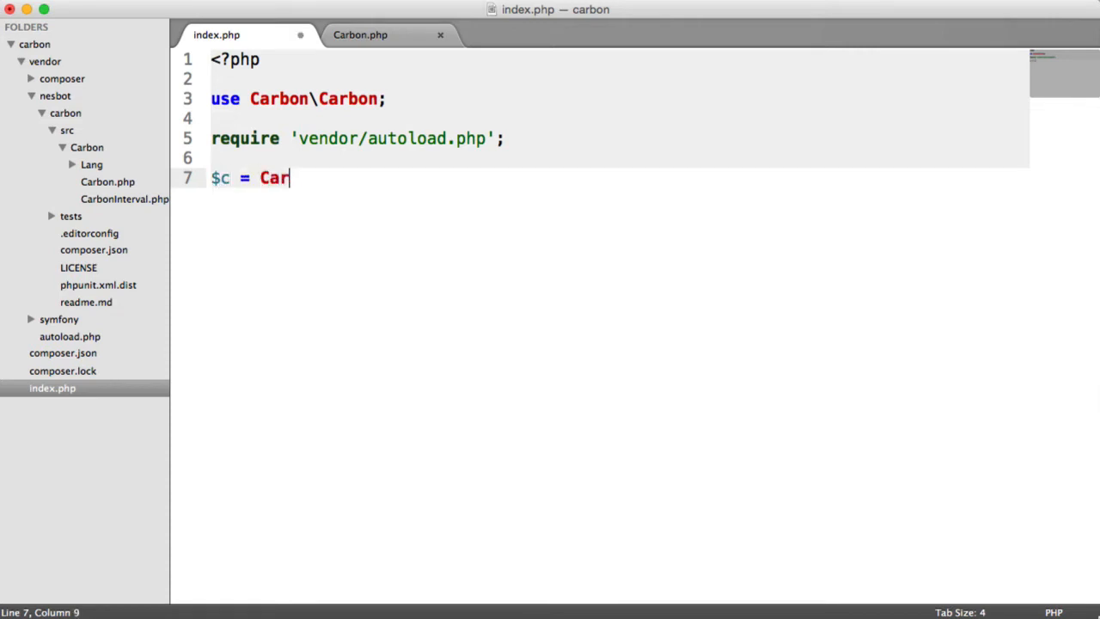
pyautogui.write('bon::')
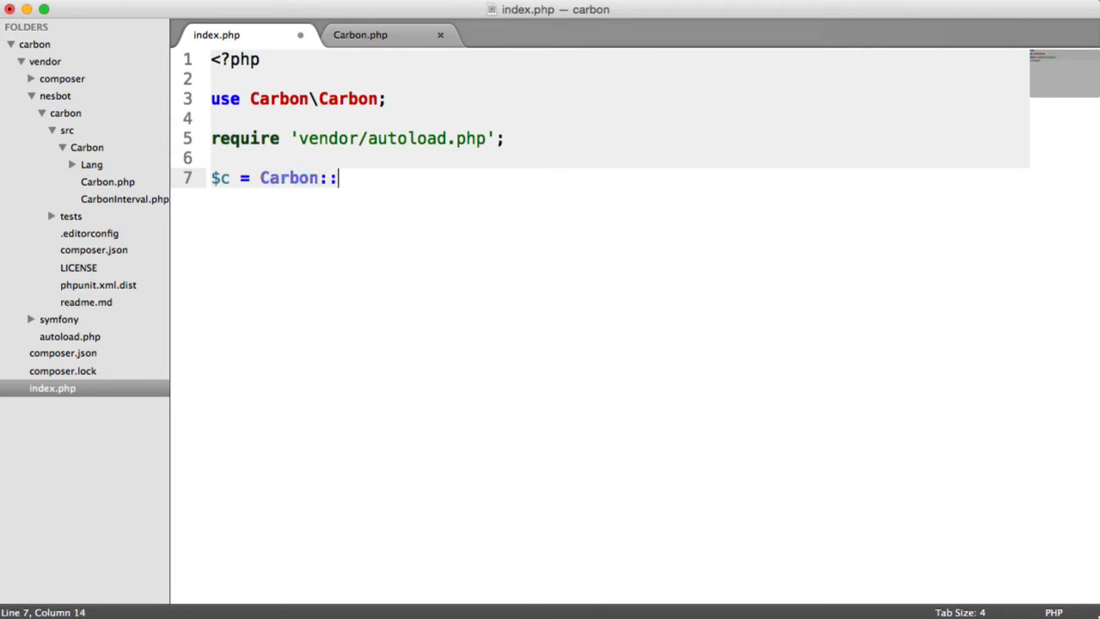
pyautogui.write('now();')
pyautogui.write('var')
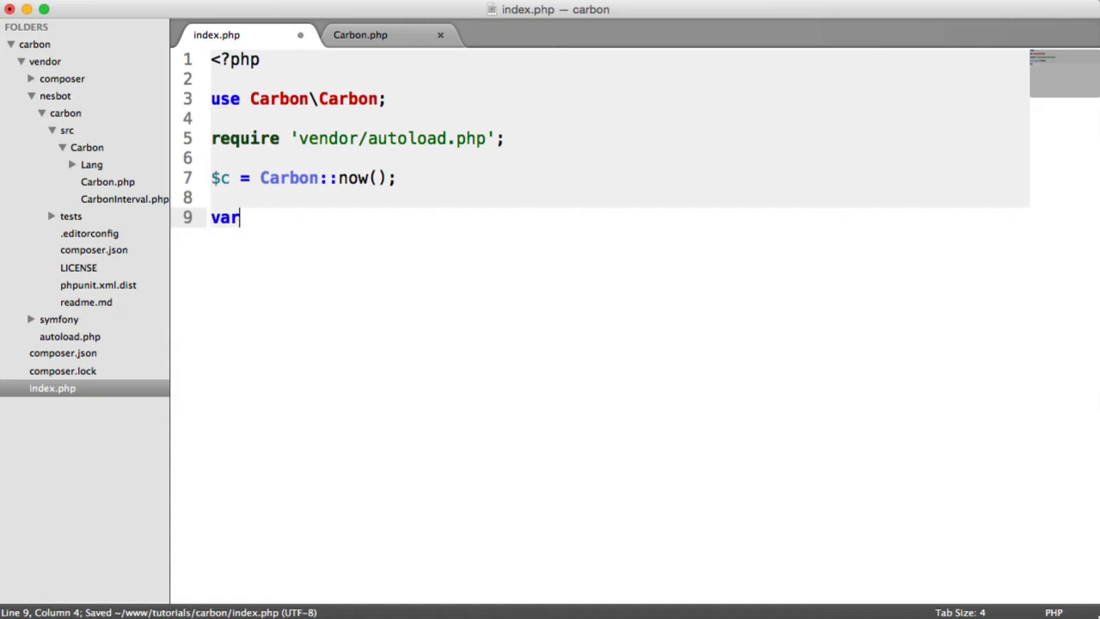
pyautogui.write('_dump($);')
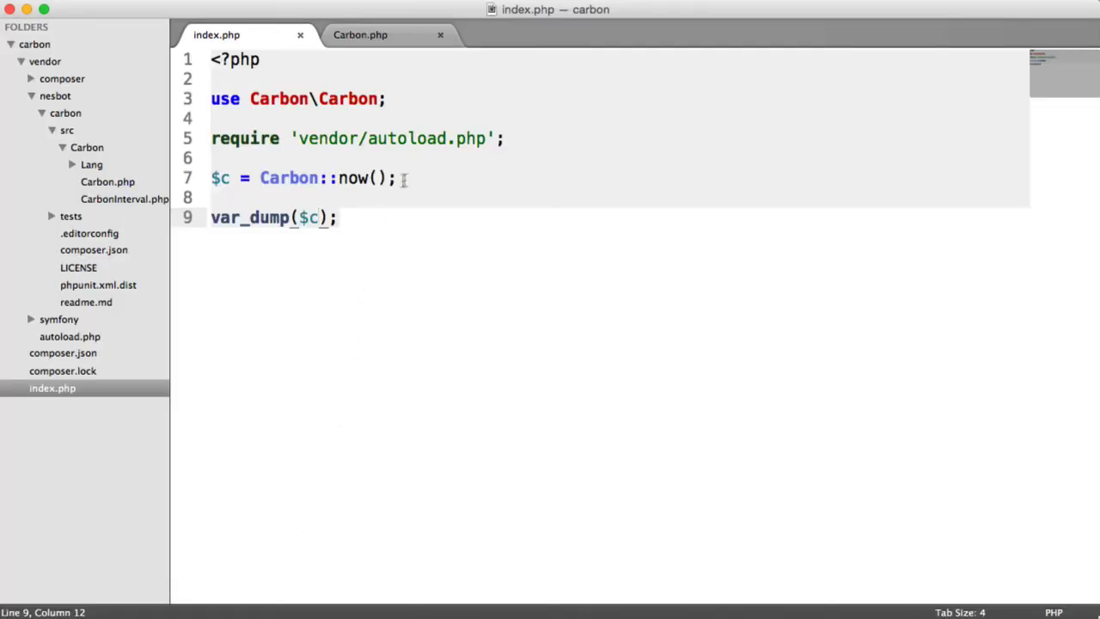
pyautogui.write('$c2 =')
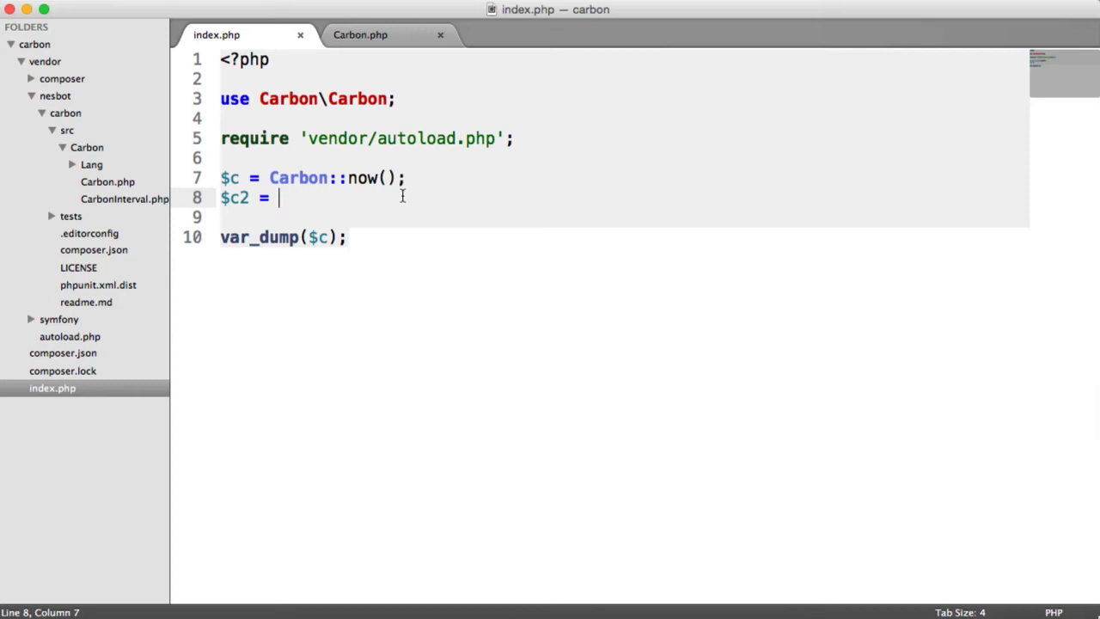
# - Finish line 8 as $c2 = $c->addWeek();
pyautogui.write('$')
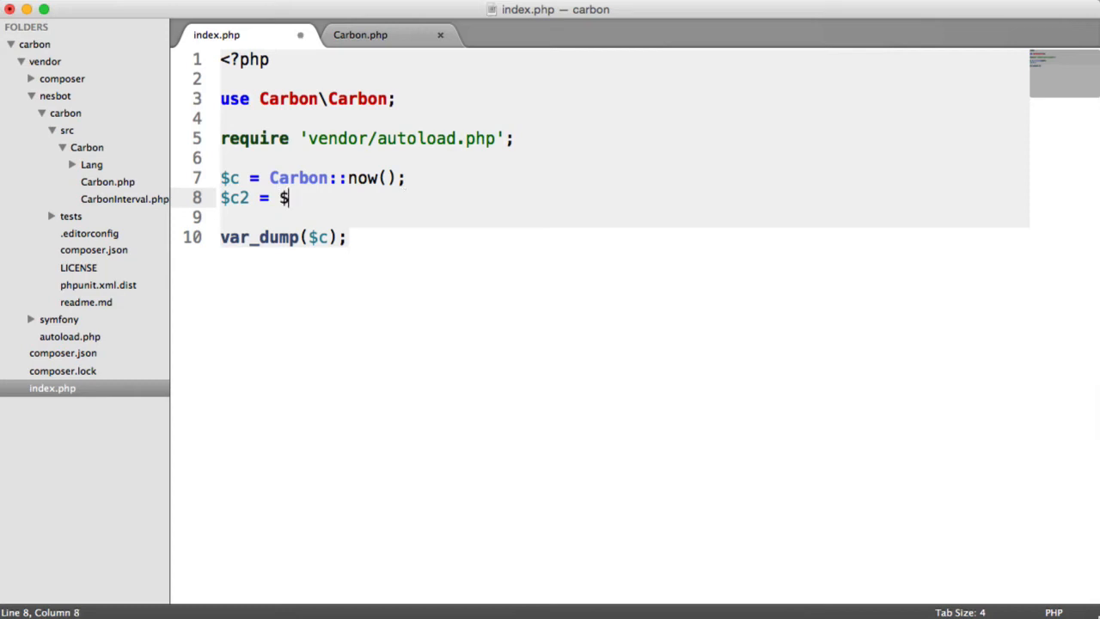
pyautogui.write('c->add')
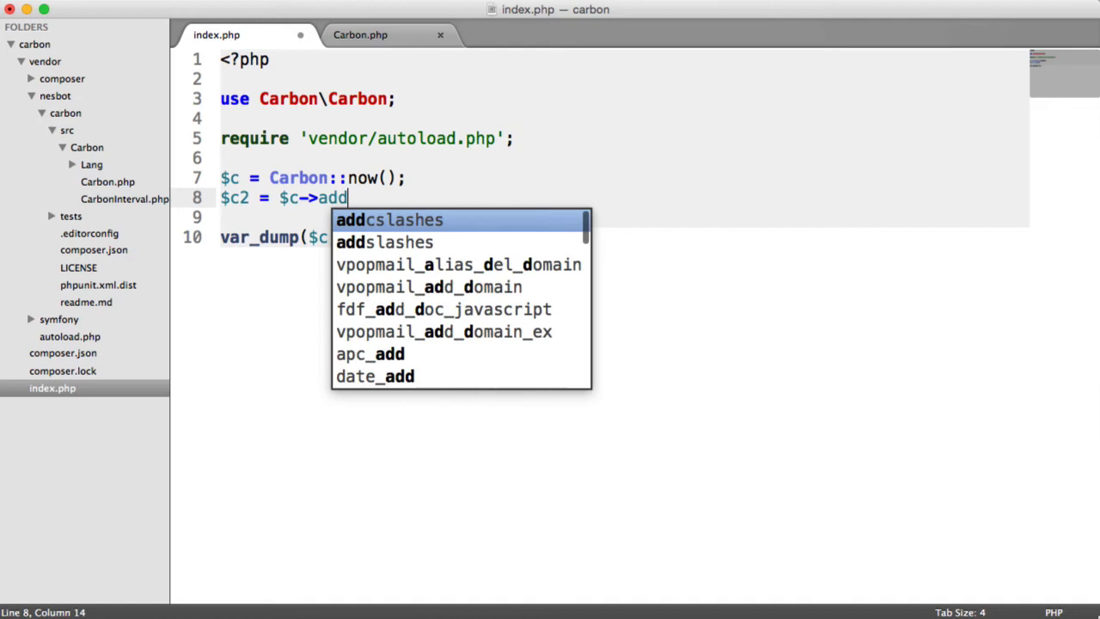
pyautogui.write('Week();')
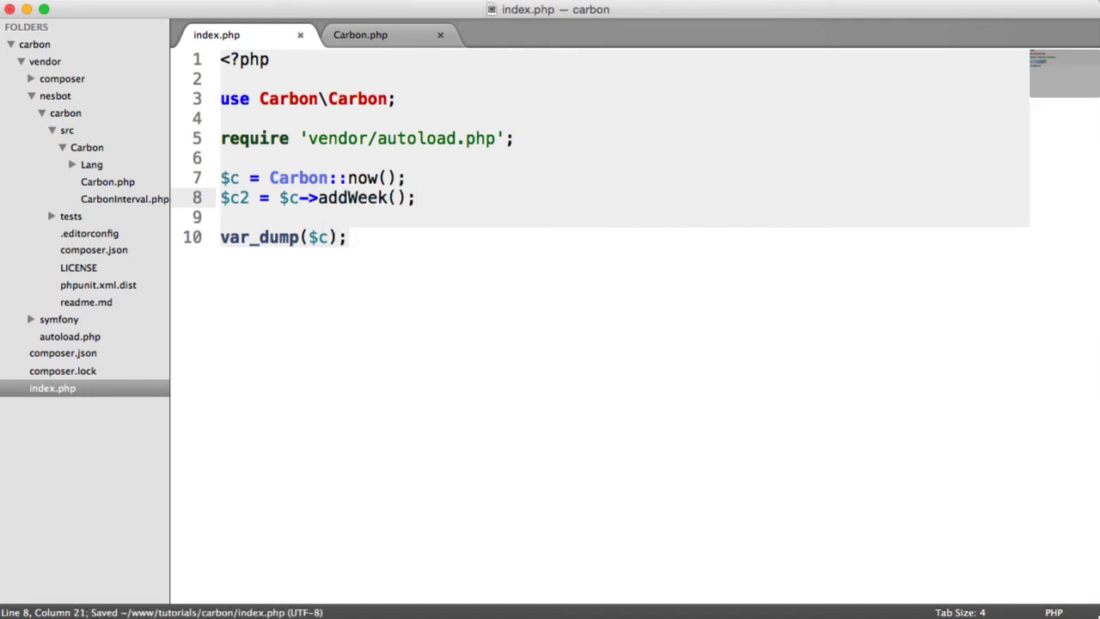
# - Save index.php and check the dumped output in Chrome
pyautogui.doubleClick(229, 178)
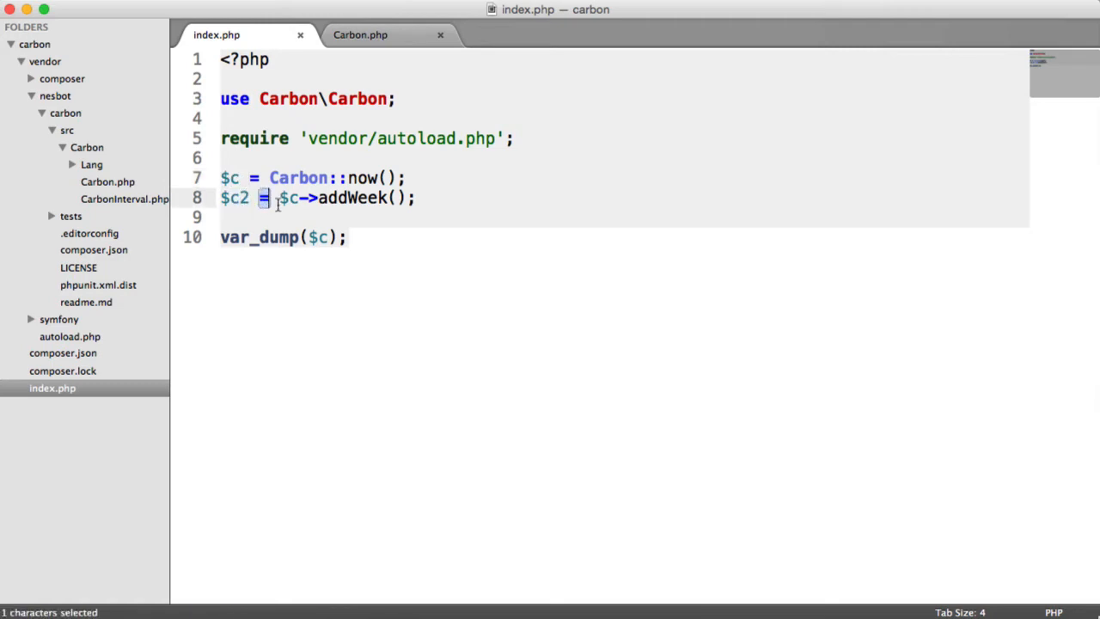
pyautogui.click(316, 198)
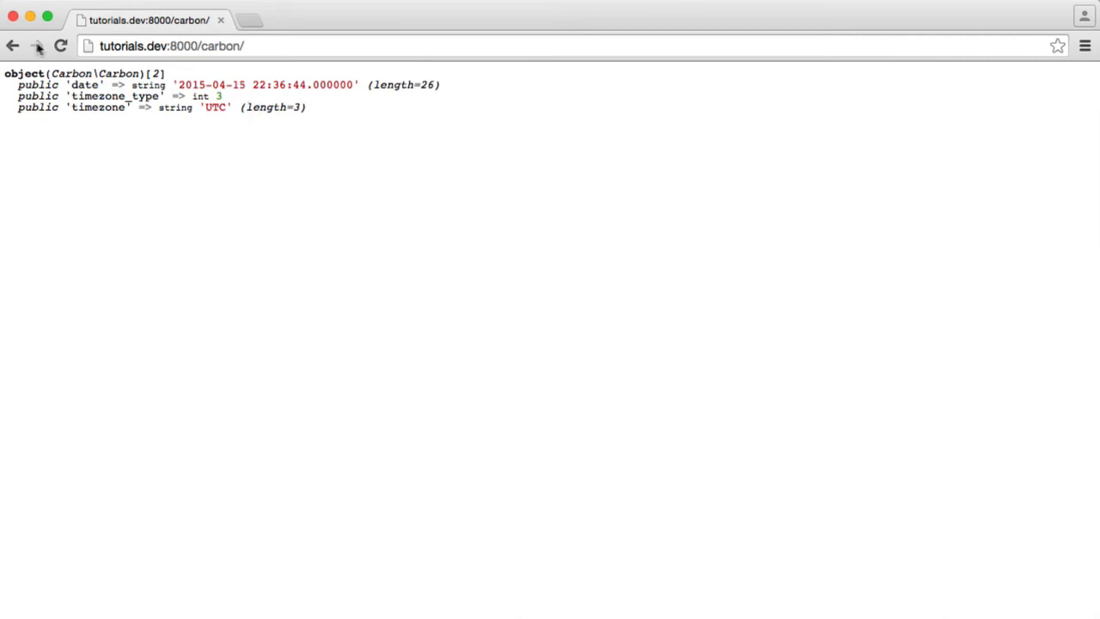
pyautogui.click(60, 46)
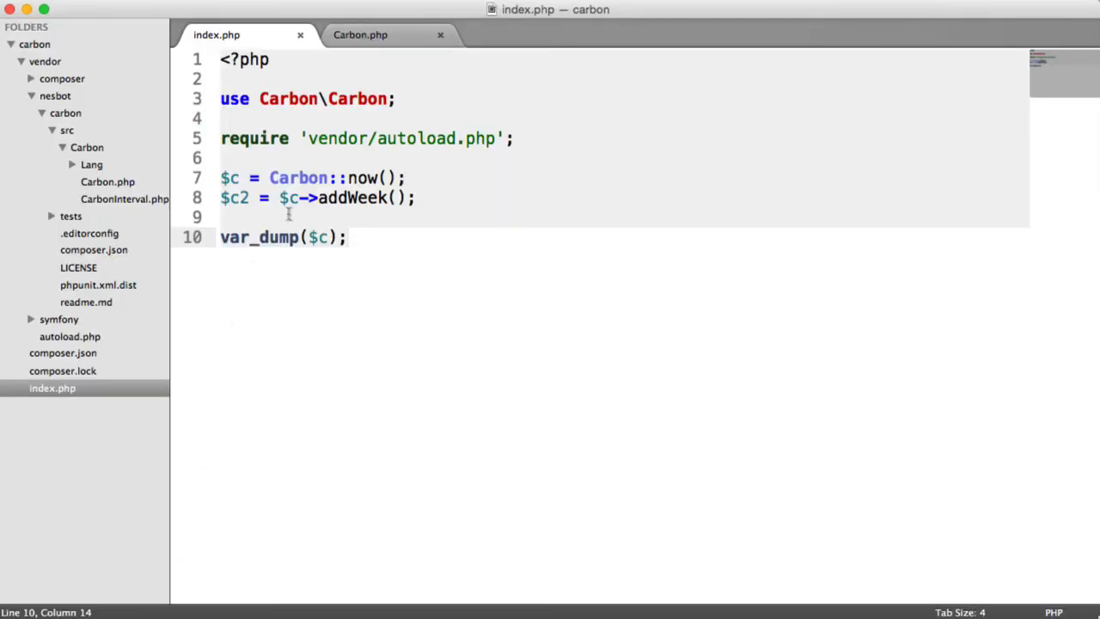
# - Change the var_dump argument to $c2, save, then replace it with $c->
pyautogui.click(348, 237)
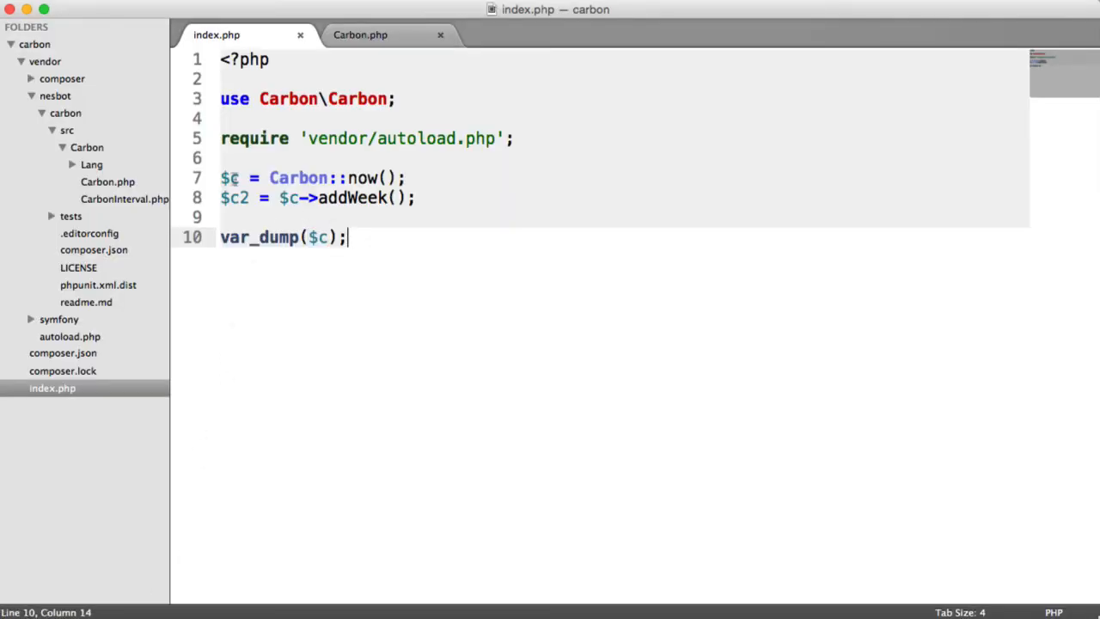
pyautogui.click(408, 177)
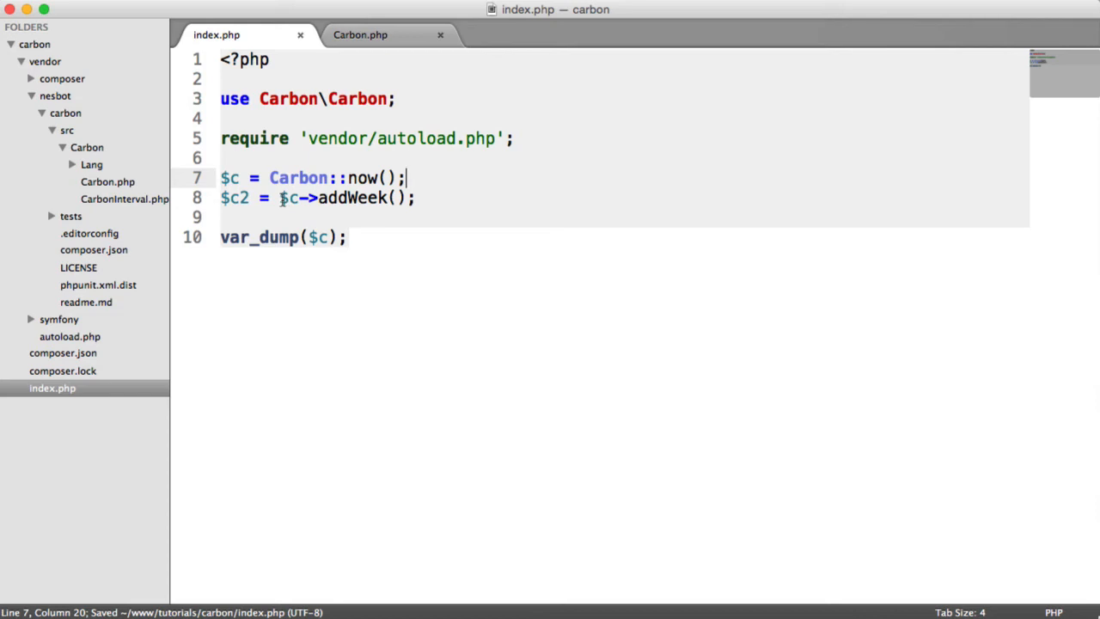
pyautogui.click(419, 197)
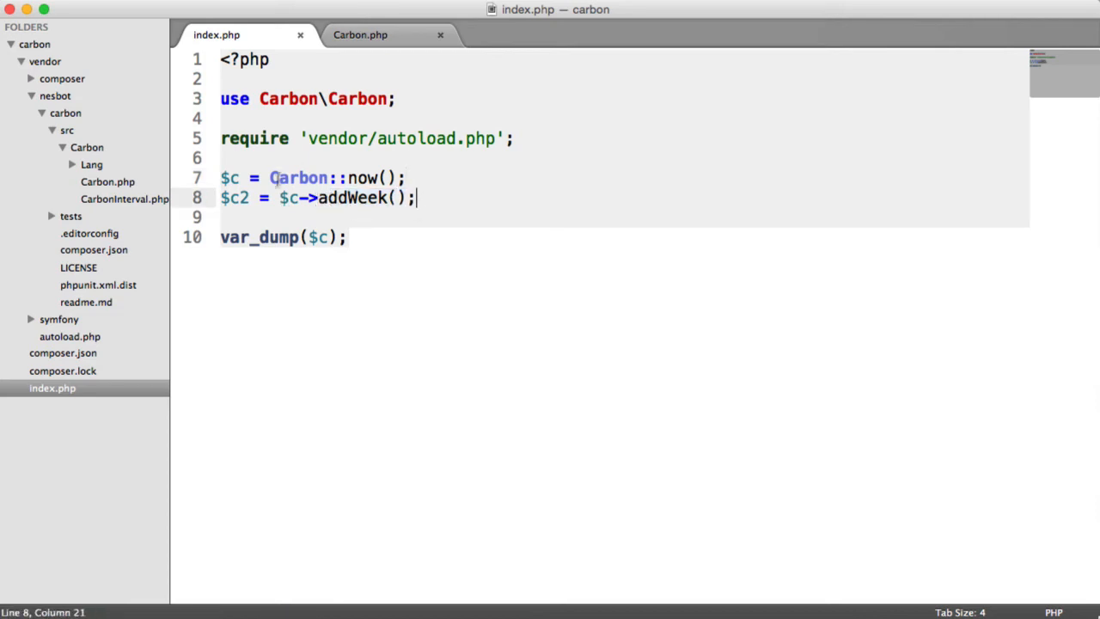
pyautogui.doubleClick(230, 178)
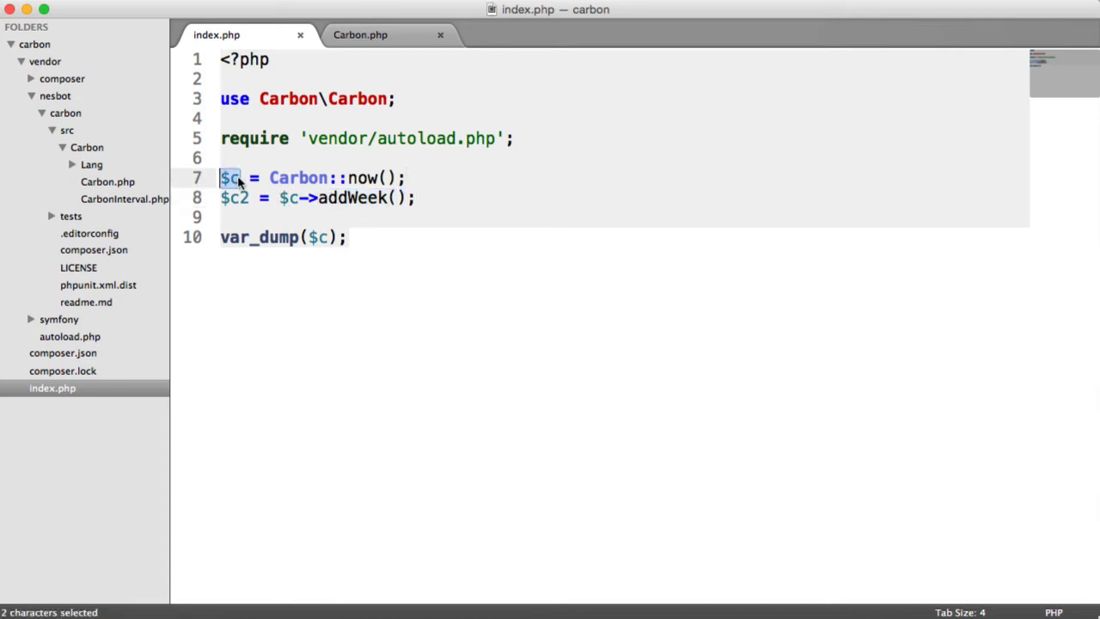
pyautogui.moveTo(269, 178); pyautogui.dragTo(398, 177)
pyautogui.write('2')
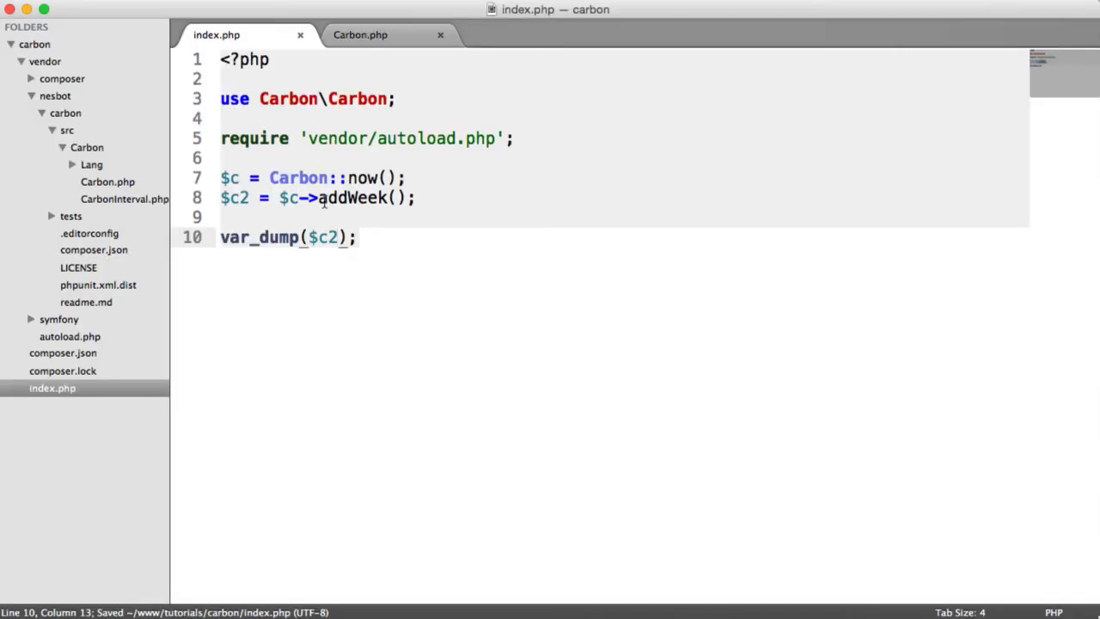
pyautogui.doubleClick(230, 178)
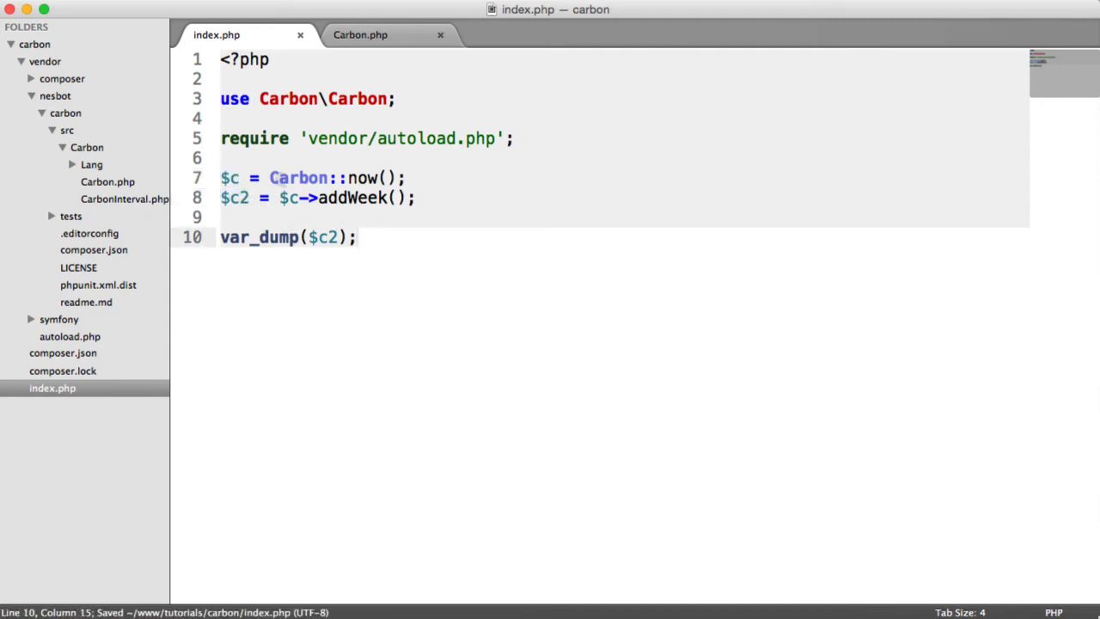
pyautogui.doubleClick(332, 237)
pyautogui.write('->')
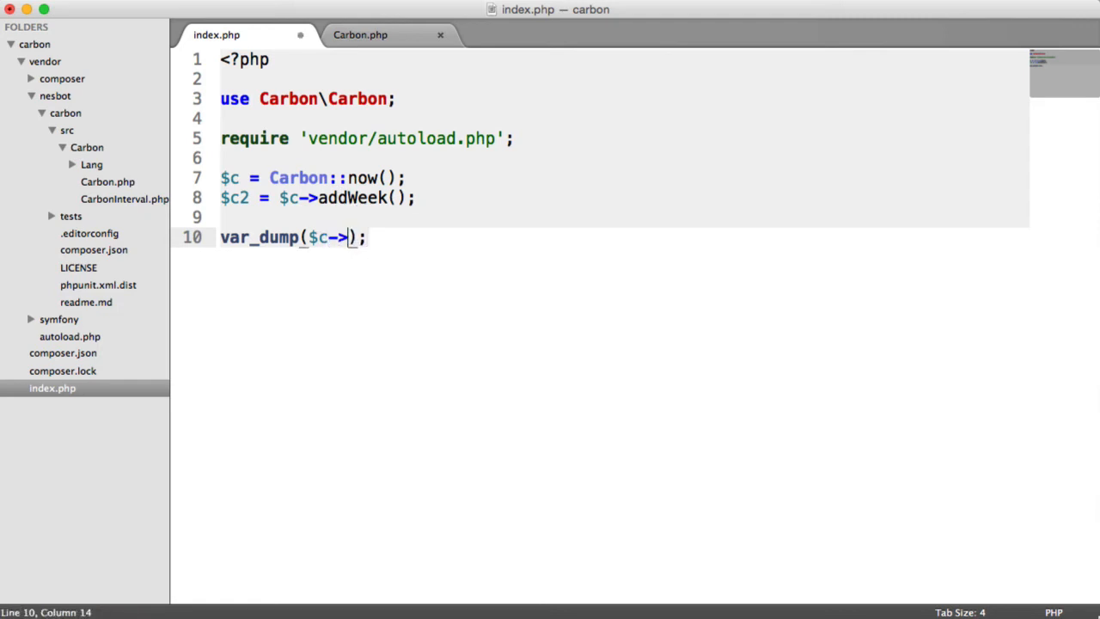
# - Make the dump read var_dump($c->isSameDay($c2)) and move to line 8's right side
pyautogui.write('isSameDay(')
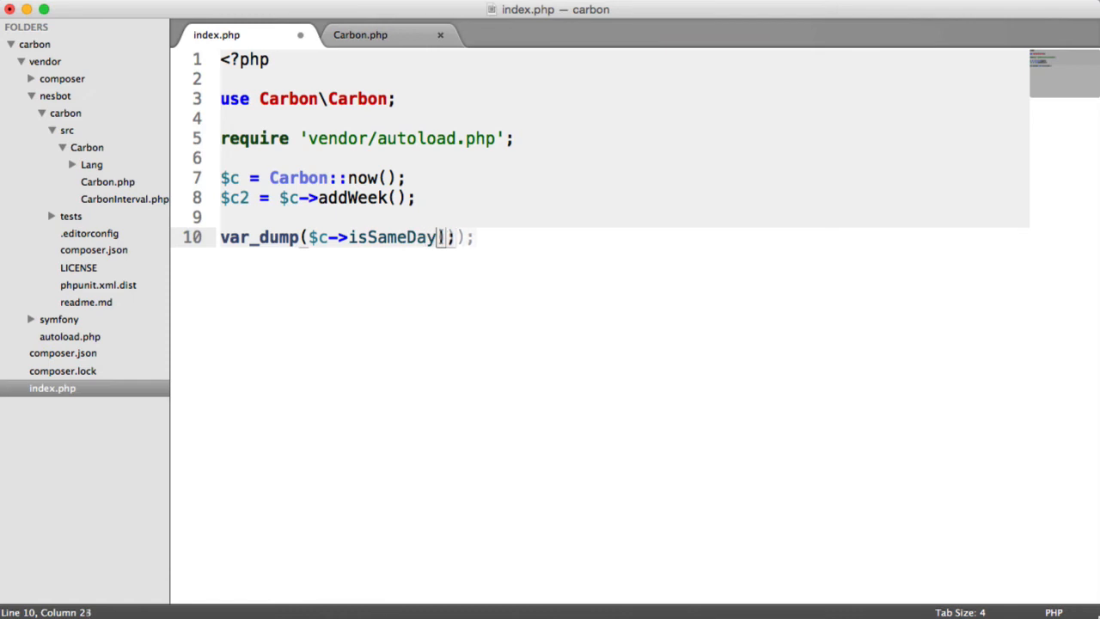
pyautogui.write('$c2)')
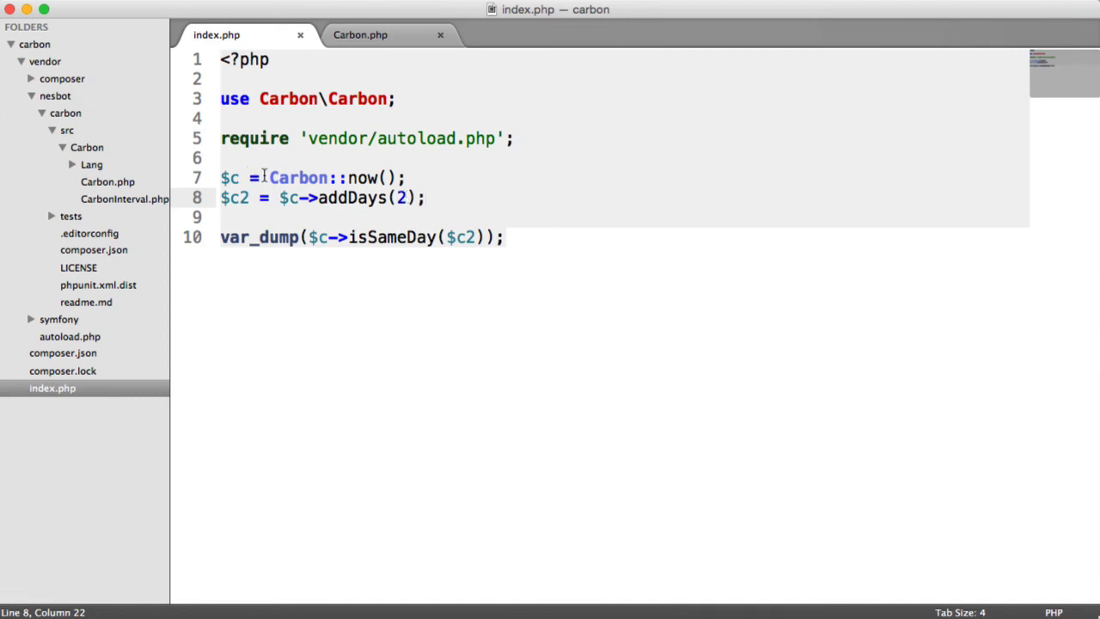
pyautogui.click(430, 178)
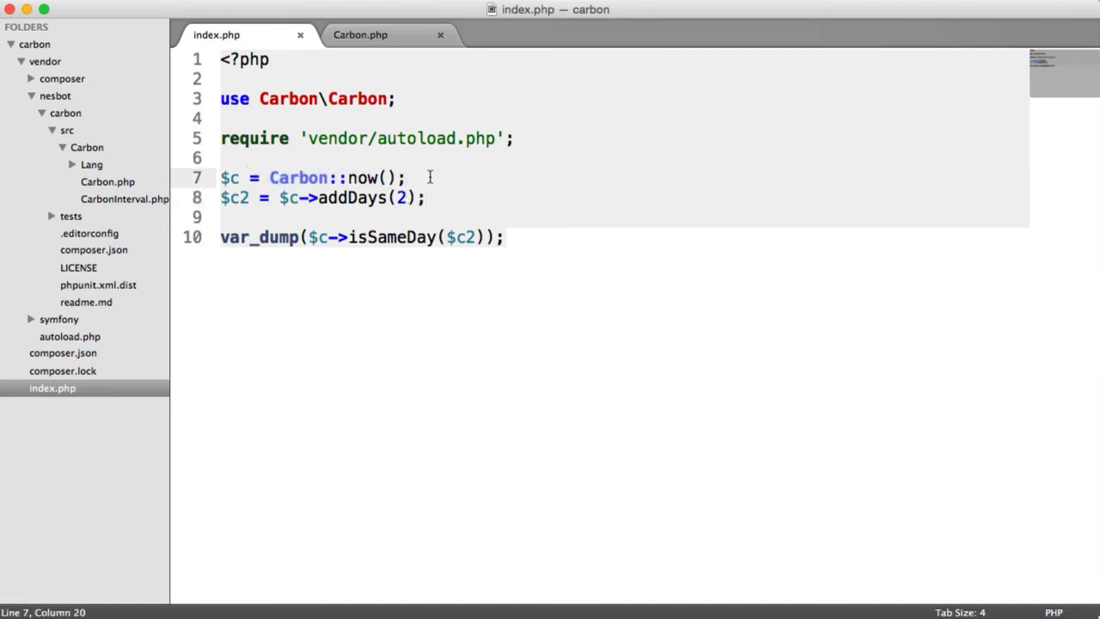
pyautogui.click(505, 237)
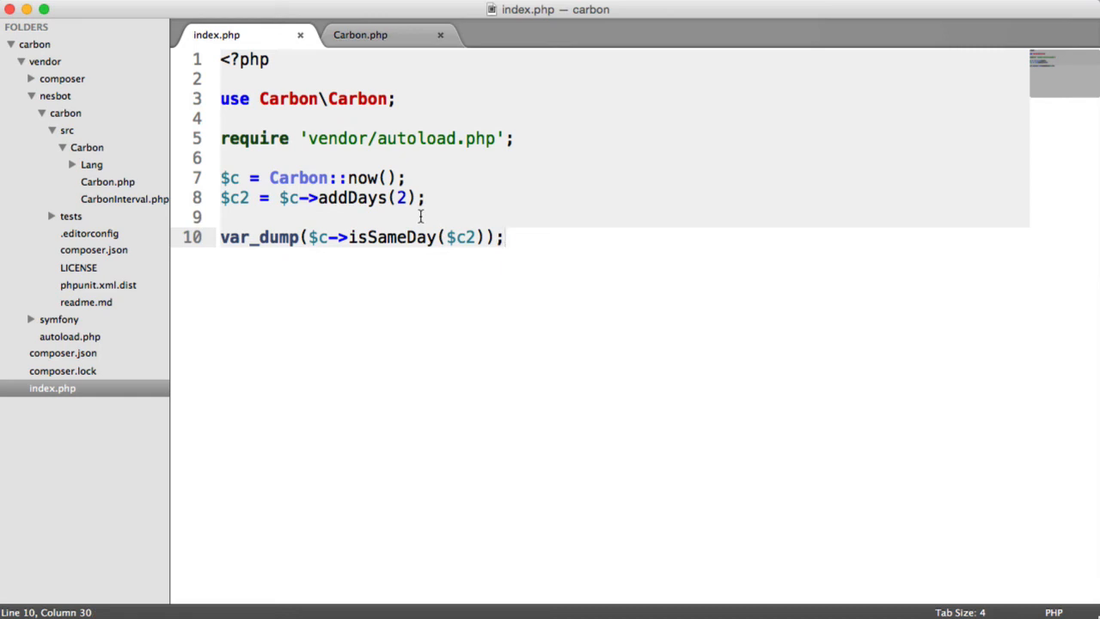
pyautogui.click(321, 198)
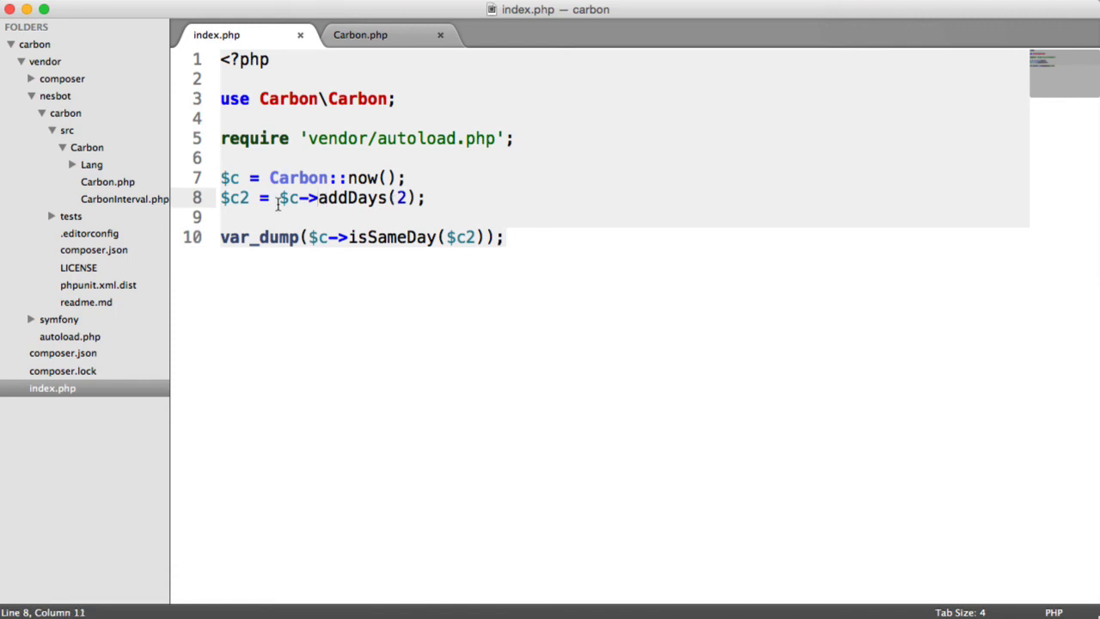
# - Rewrite line 8's right side as $c->copy()->addDays(2); and save
pyautogui.press('backspace')
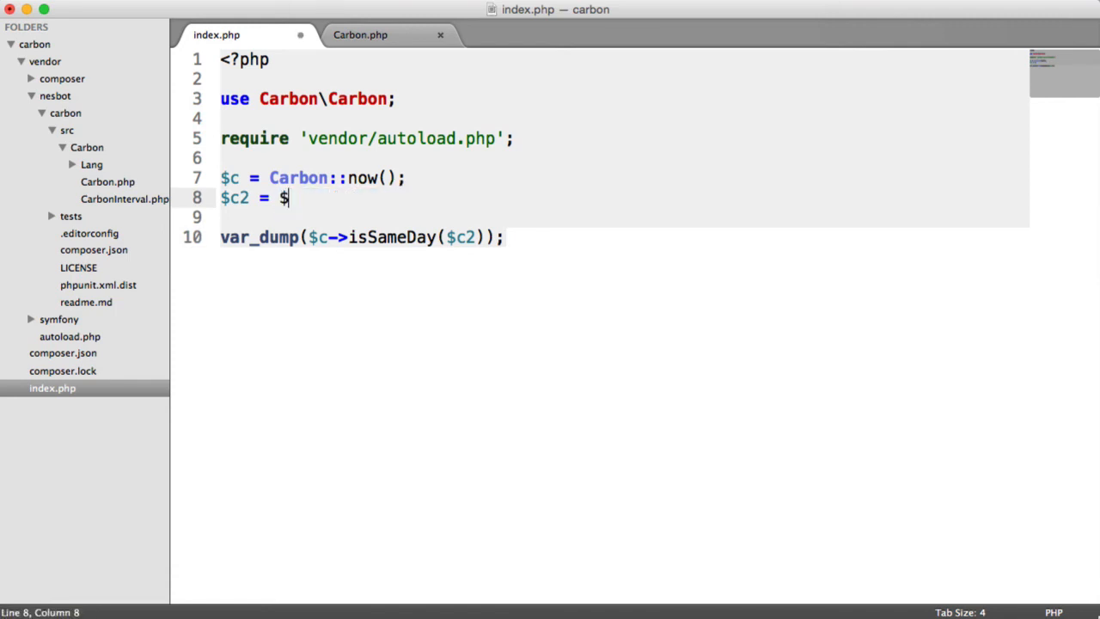
pyautogui.write('c->copy()')
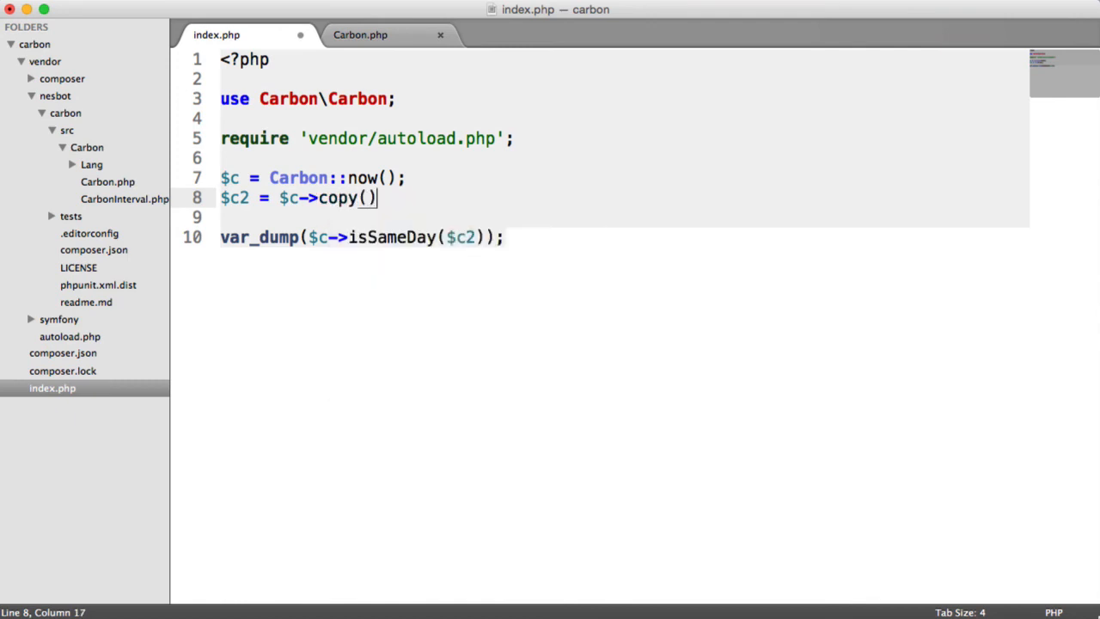
pyautogui.write('->')
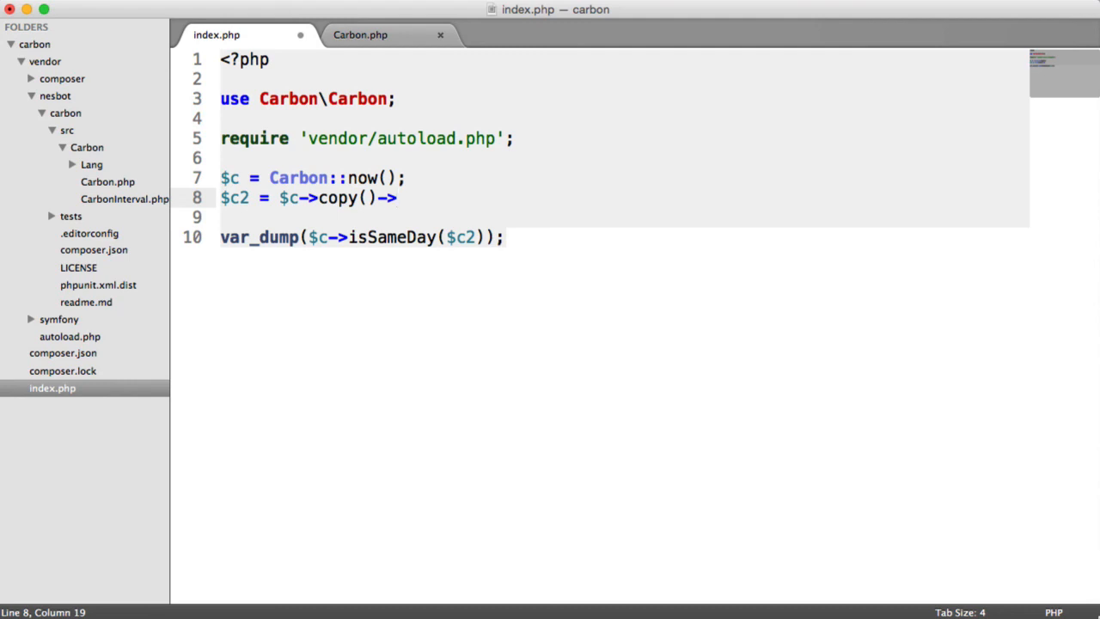
pyautogui.write('addDays(2);')
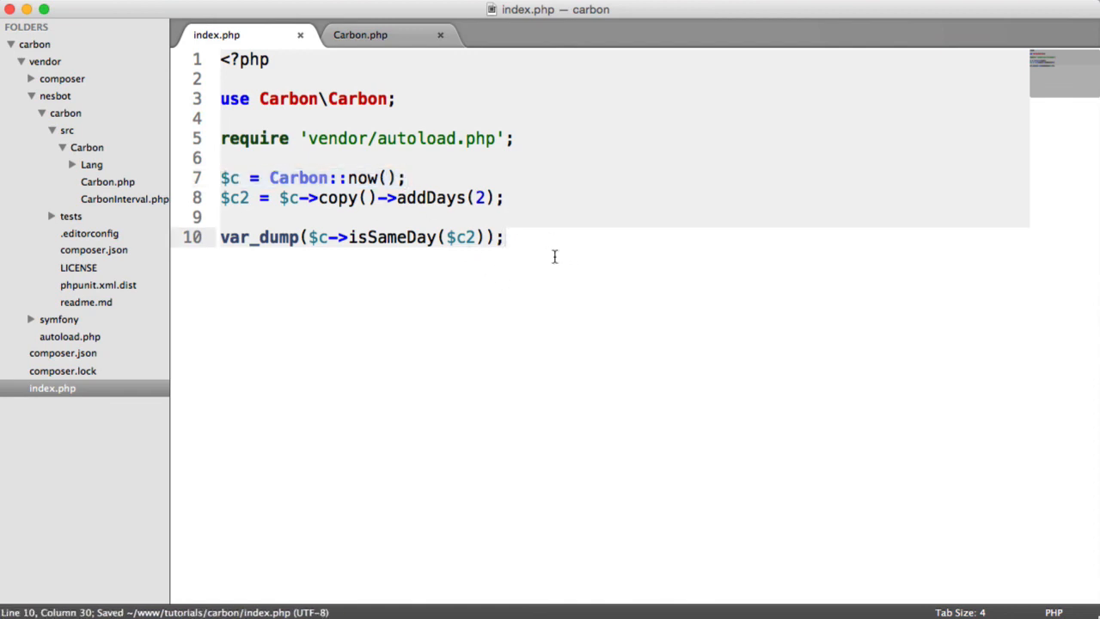
pyautogui.moveTo(531, 253)
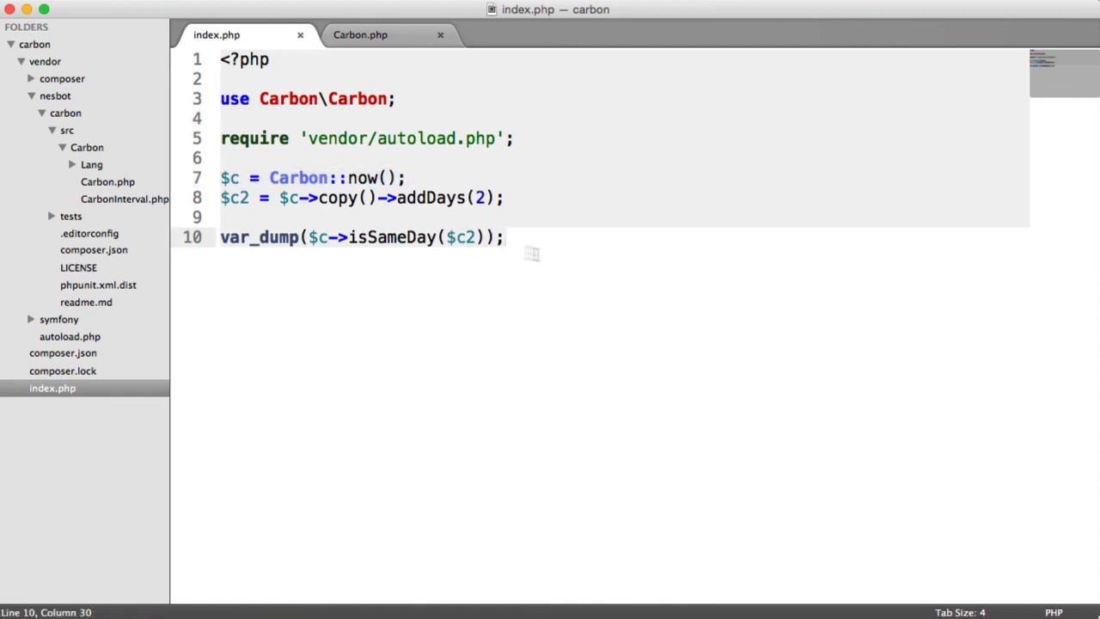